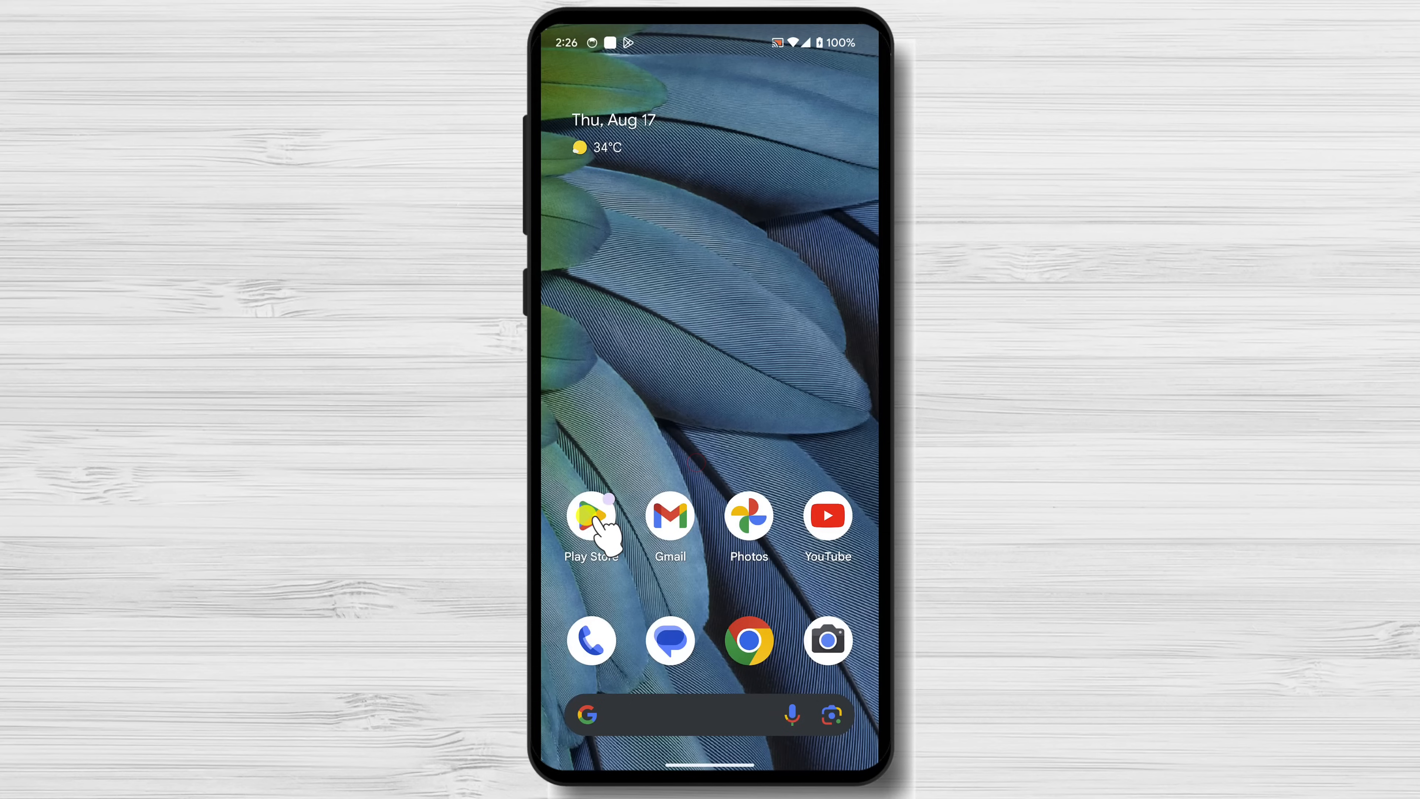
mouse_move(666, 593)
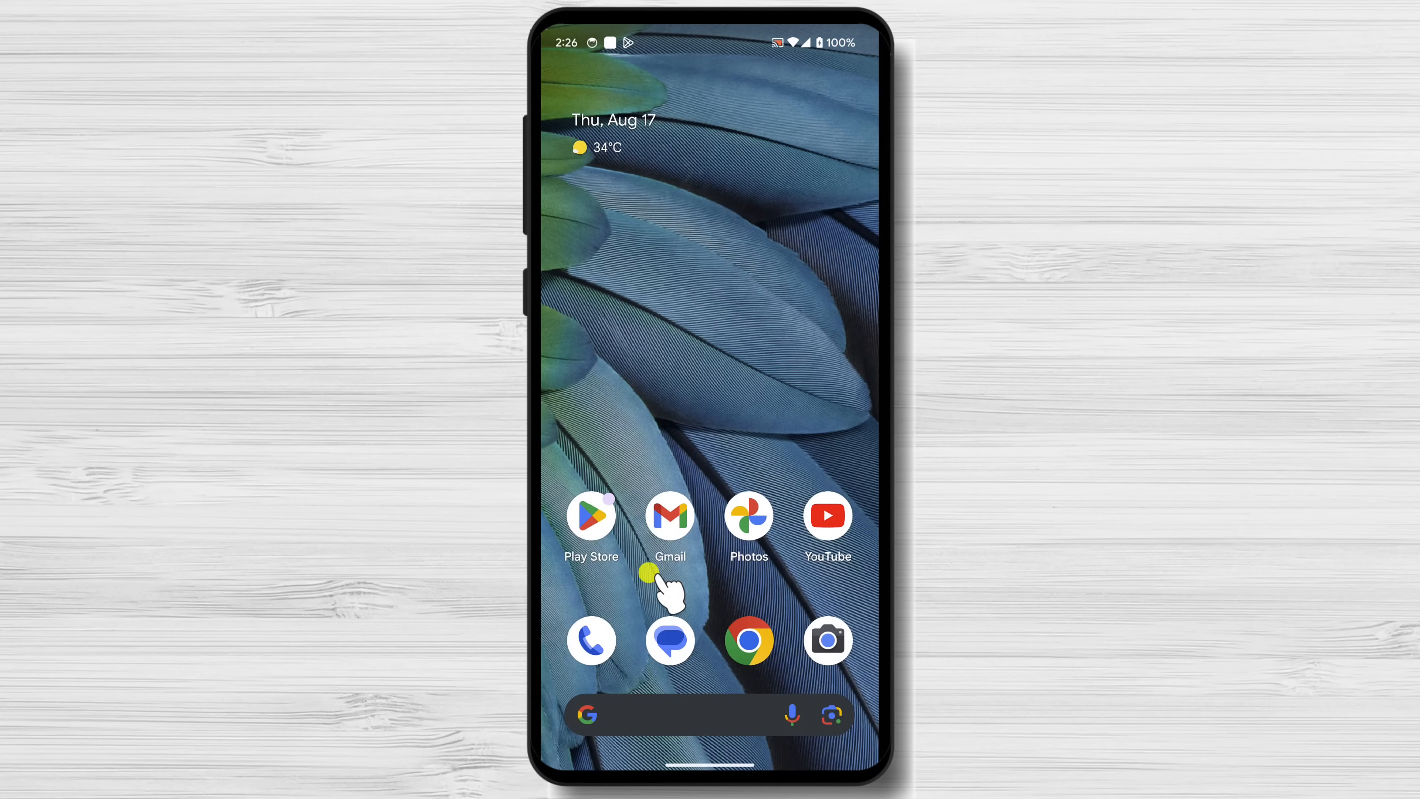
Search Play Store for 'whatsapp business' and install WhatsApp Business
left_click(590, 516)
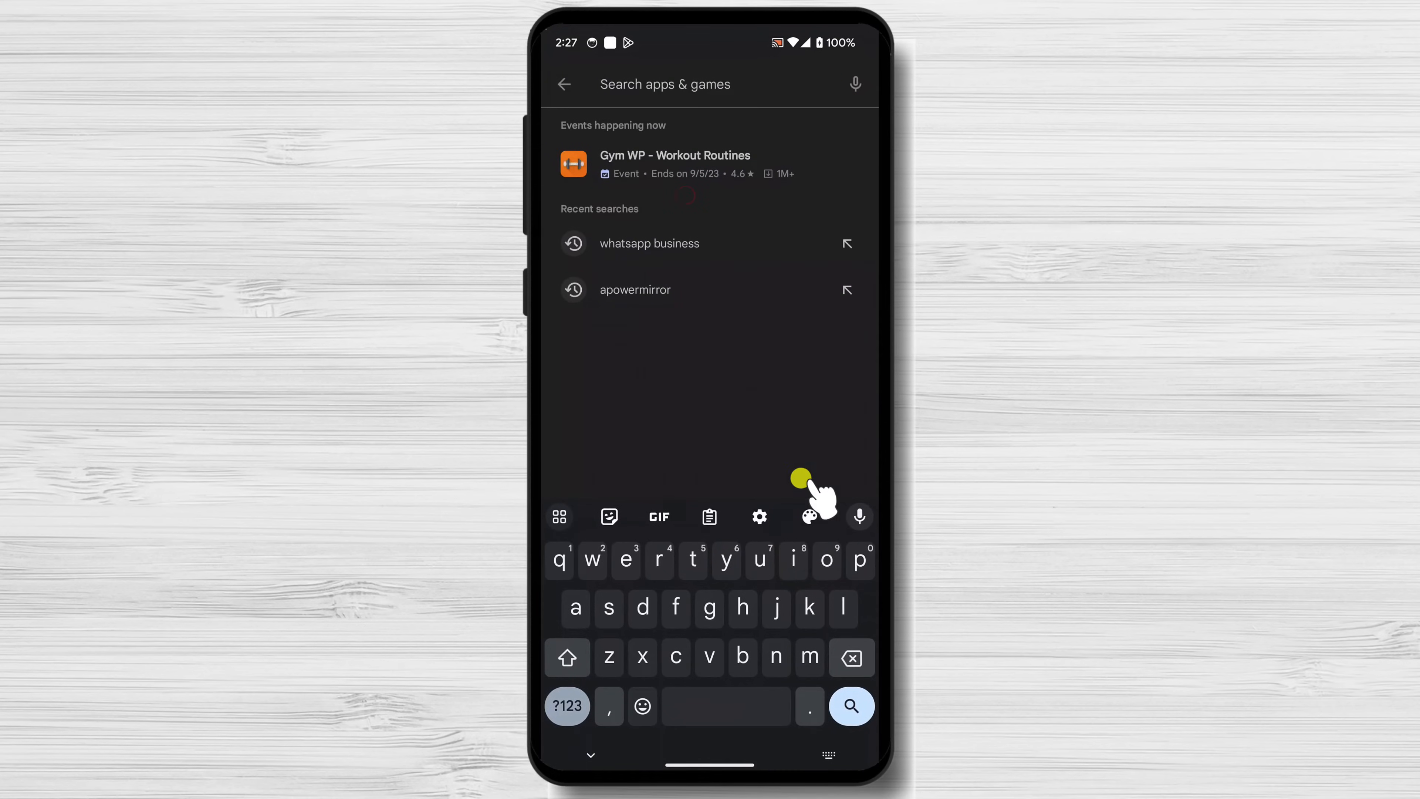
mouse_move(560, 517)
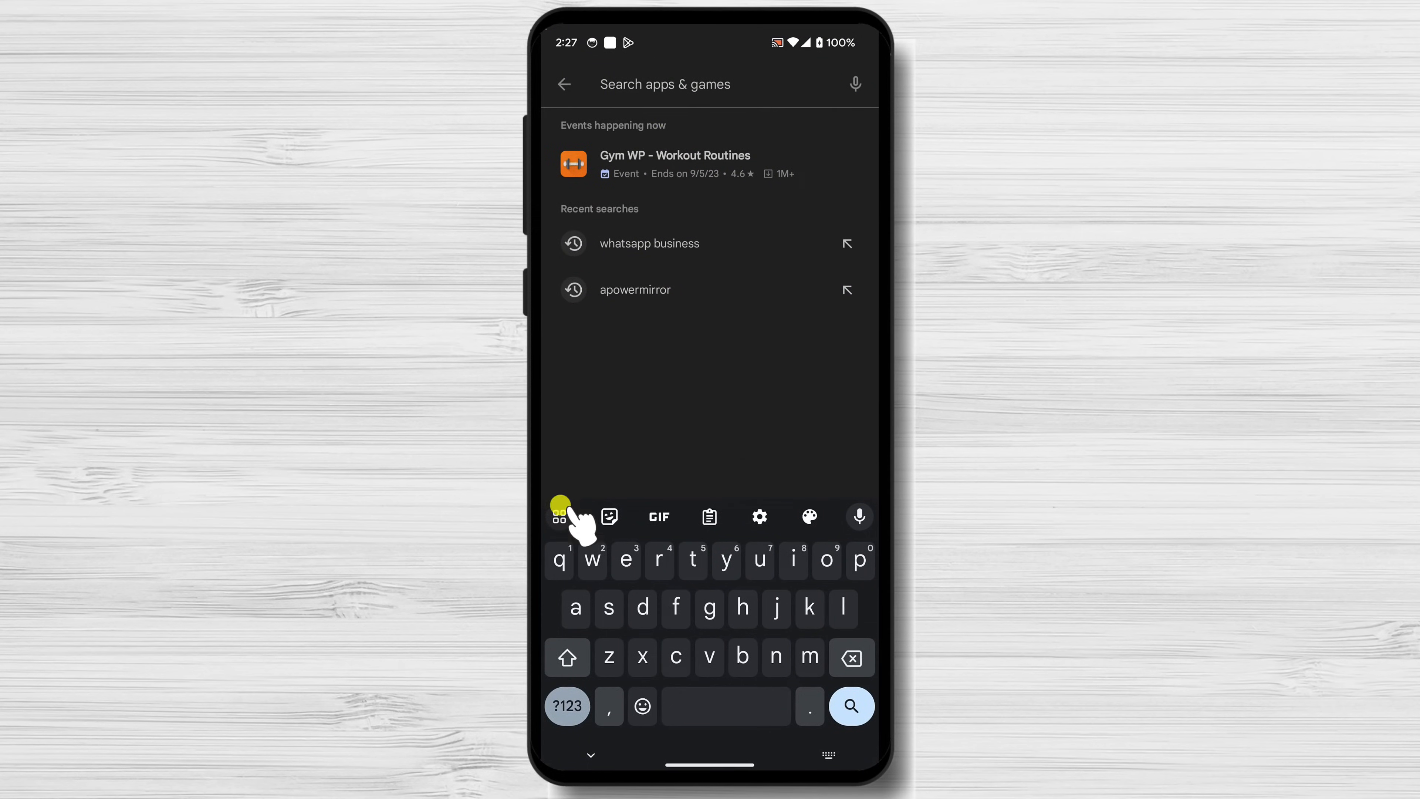
type("w")
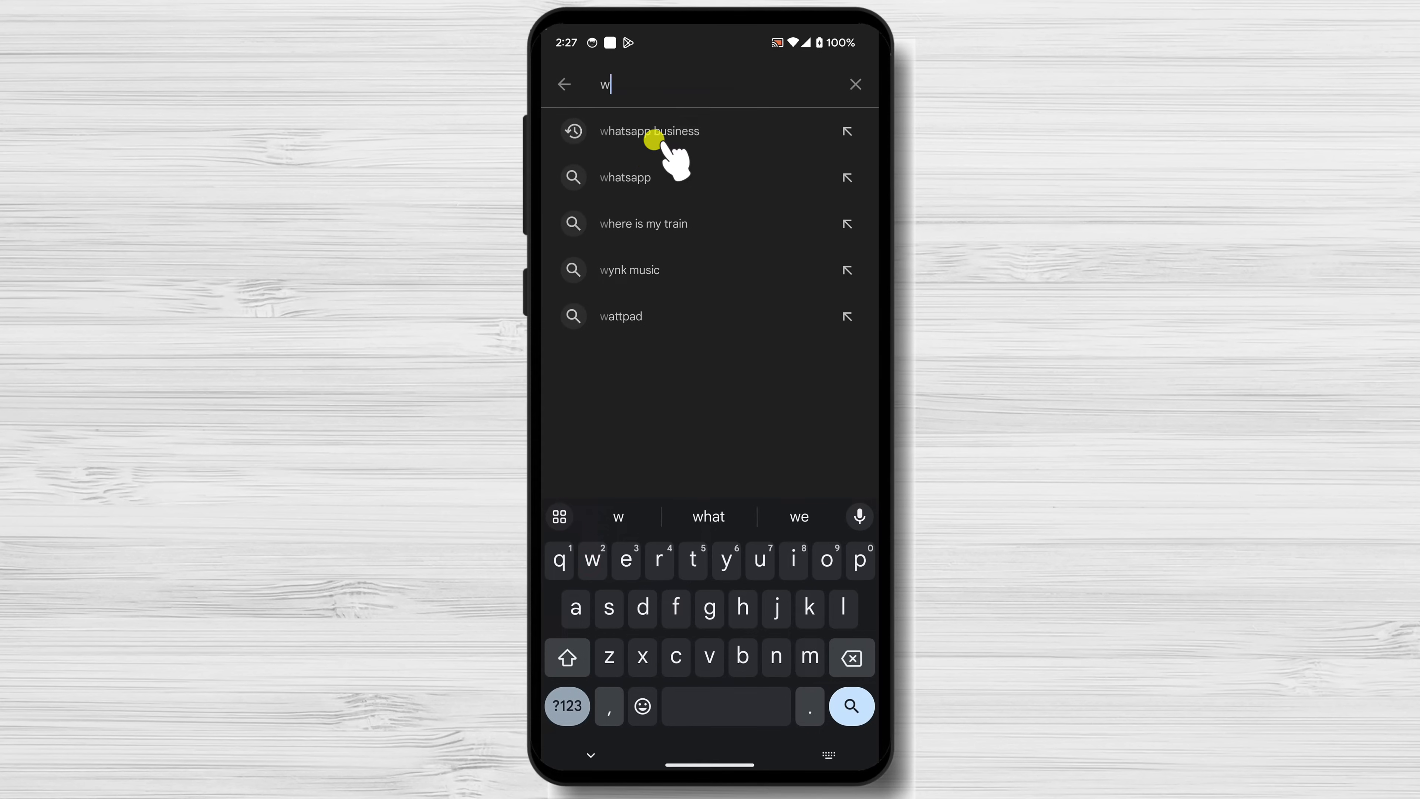
left_click(649, 132)
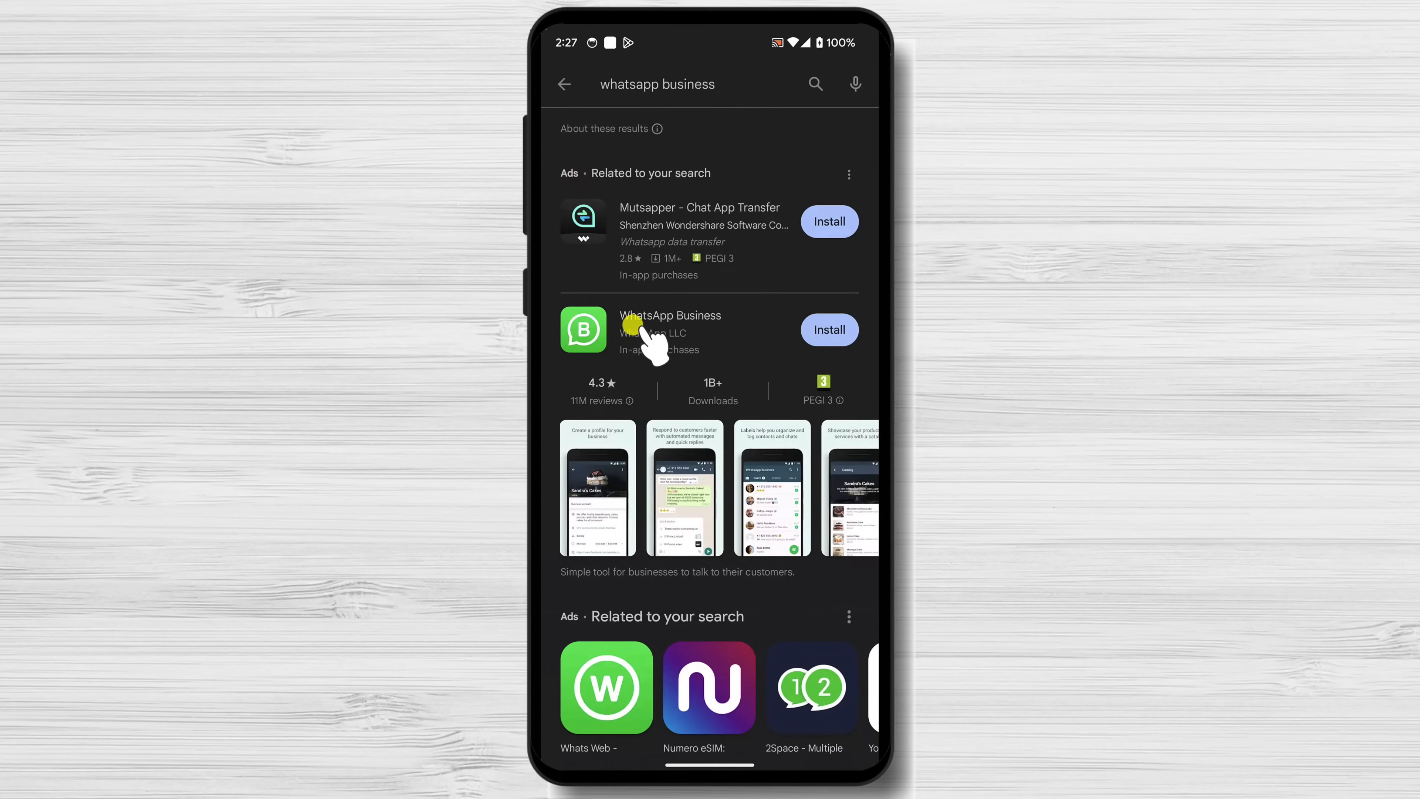
left_click(827, 329)
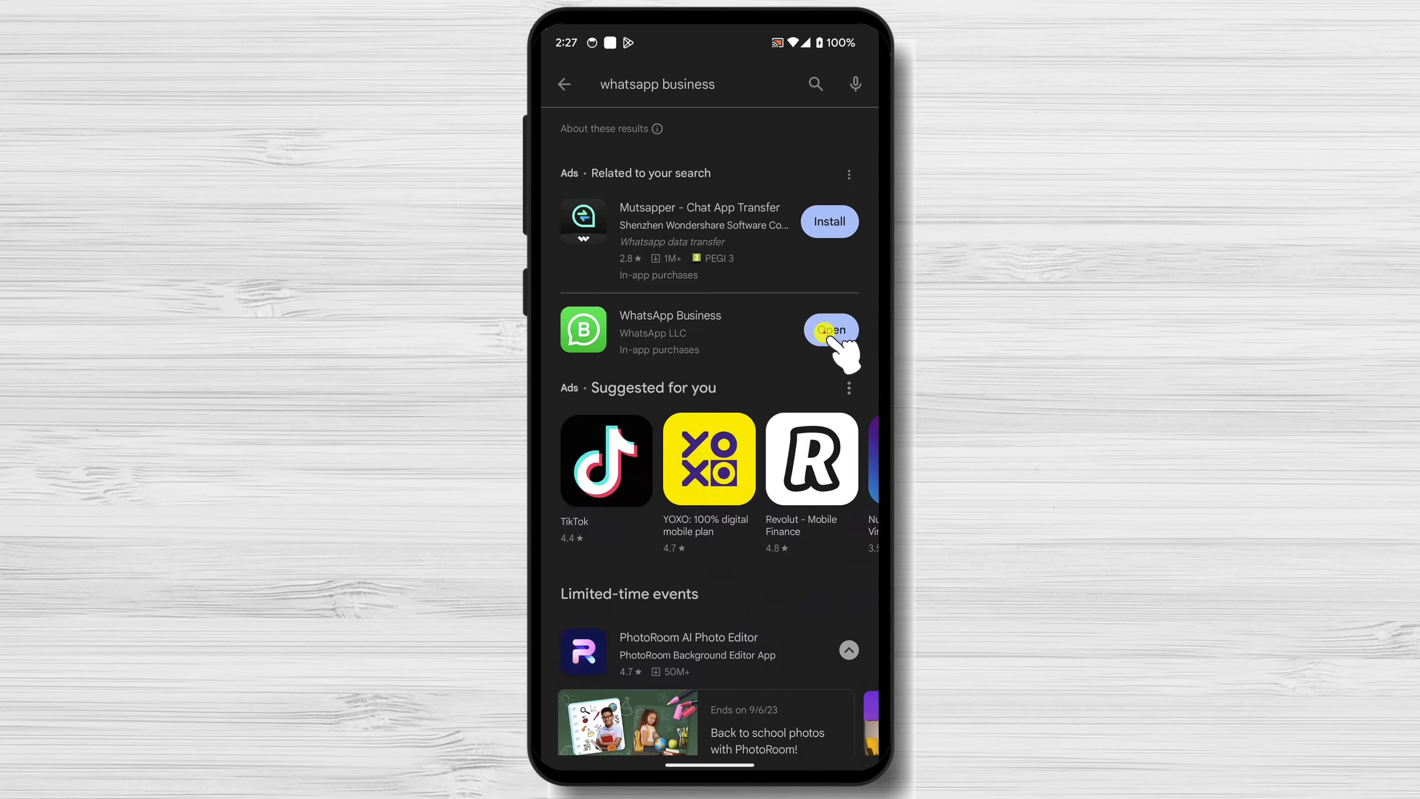
left_click(828, 328)
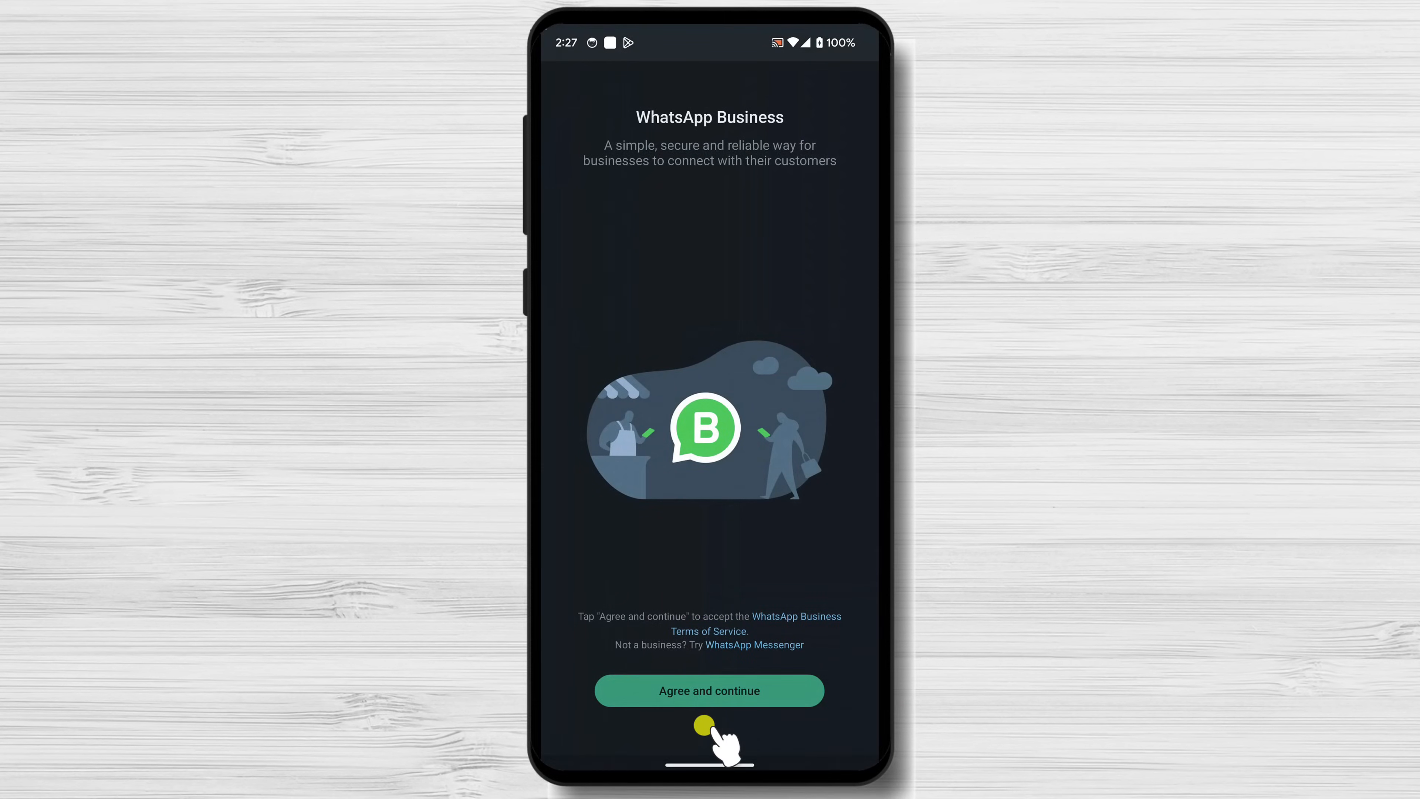
left_click(709, 690)
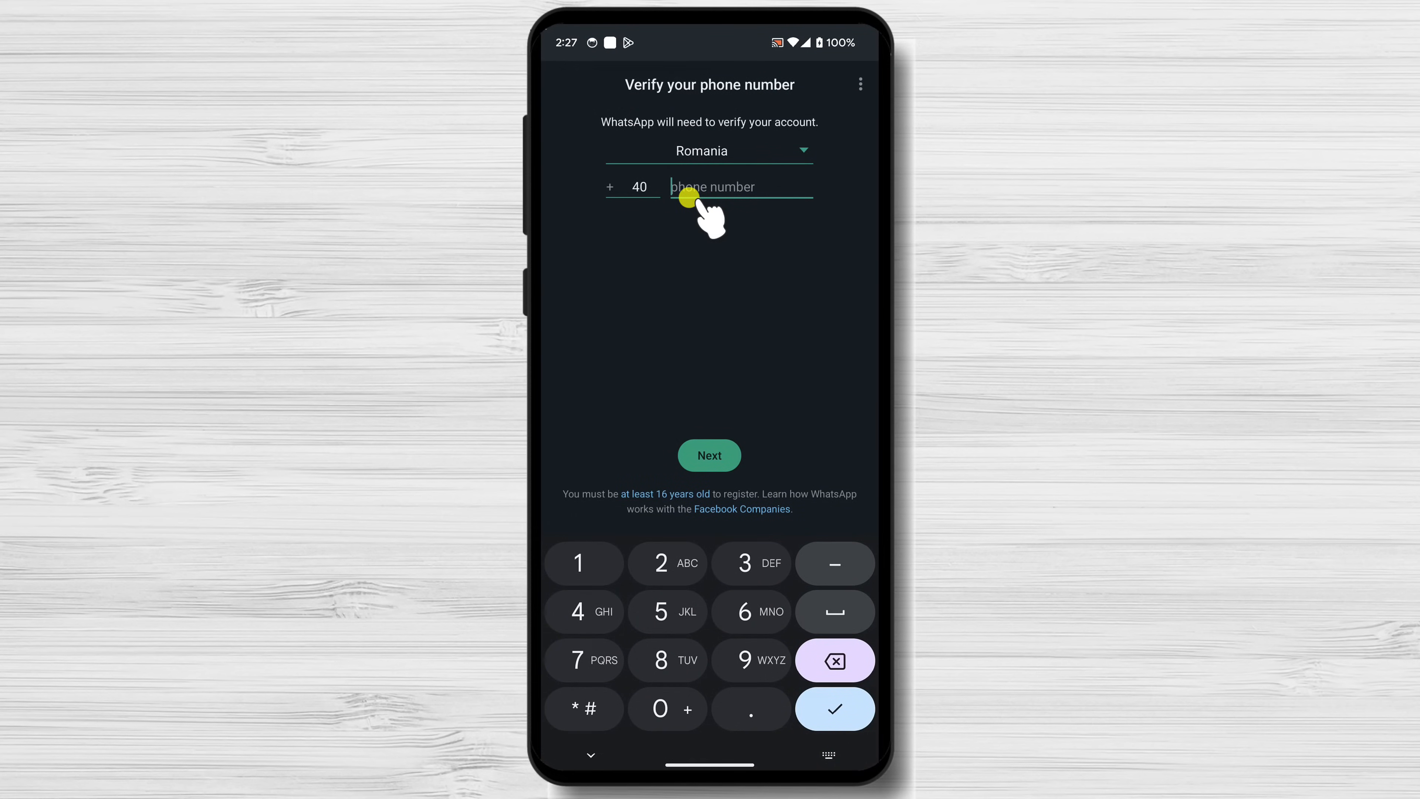
type("770 512 062")
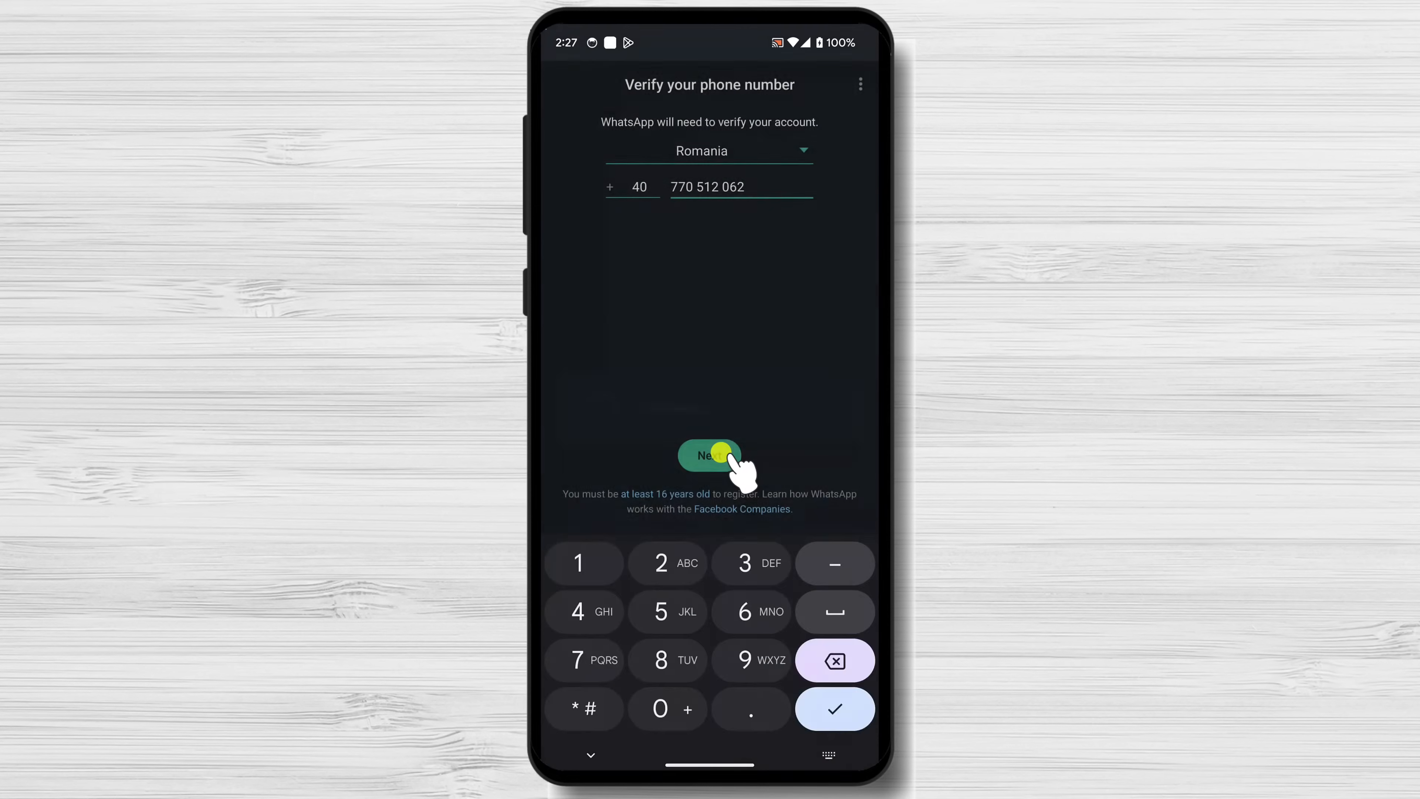
left_click(709, 455)
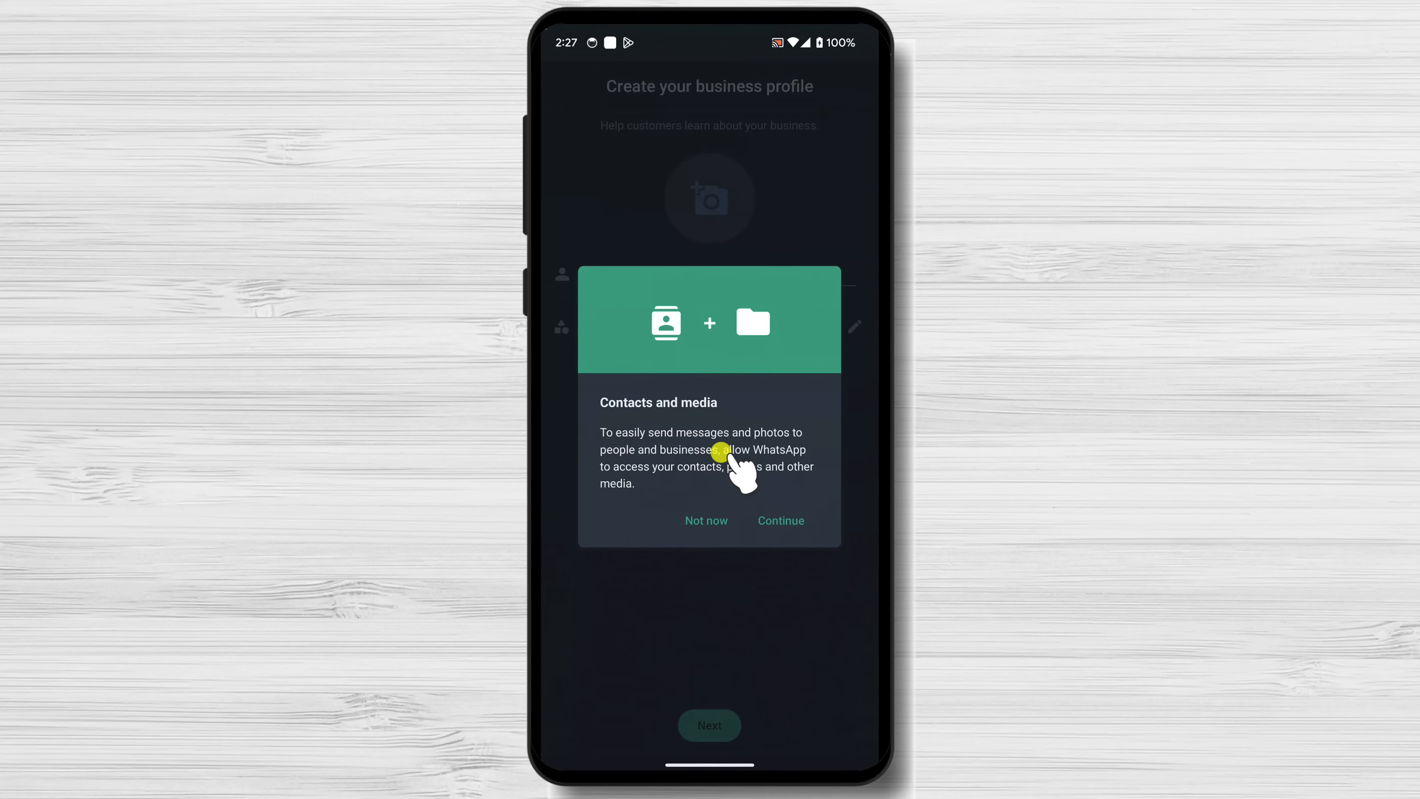
Continue past the Contacts and media dialog and allow contacts and music/audio access
left_click(779, 520)
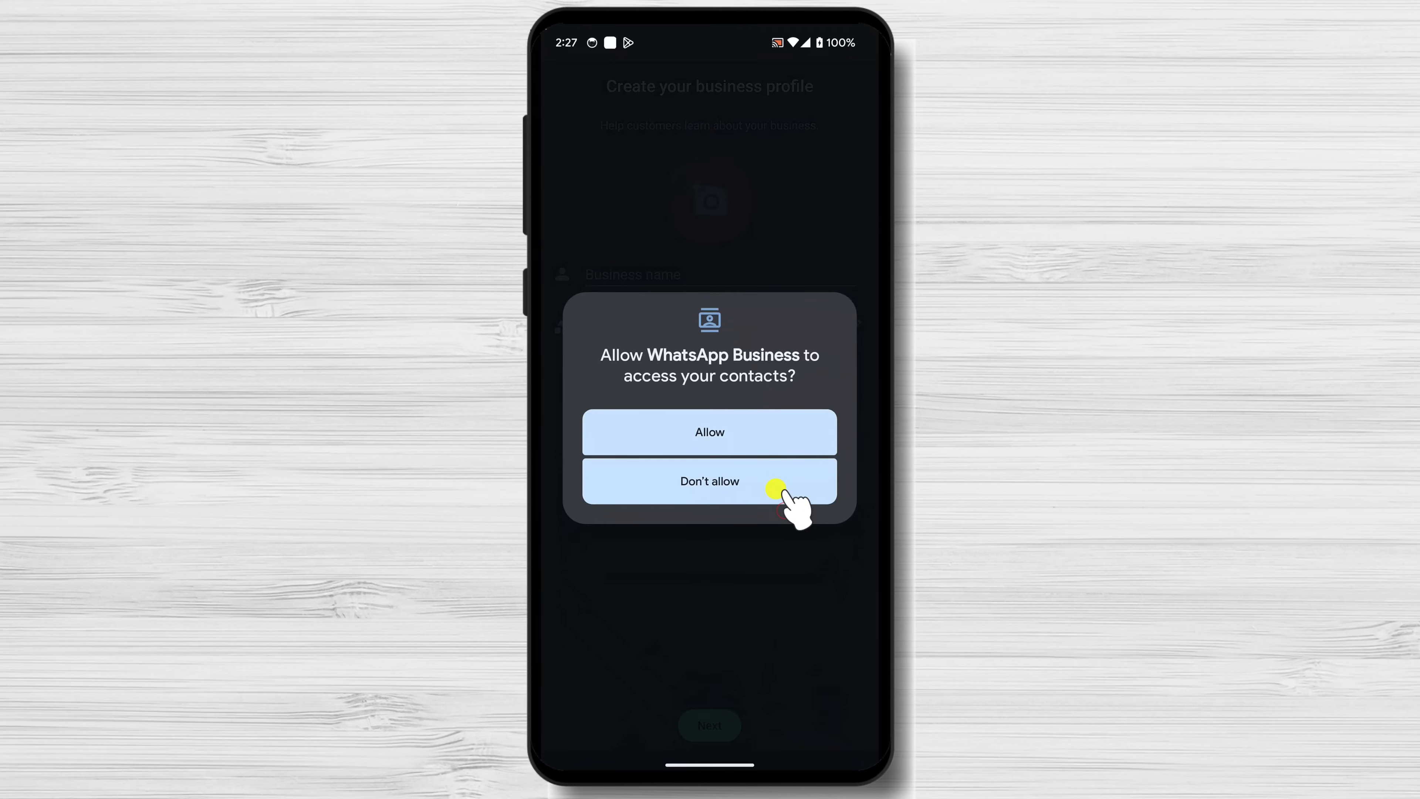
mouse_move(735, 428)
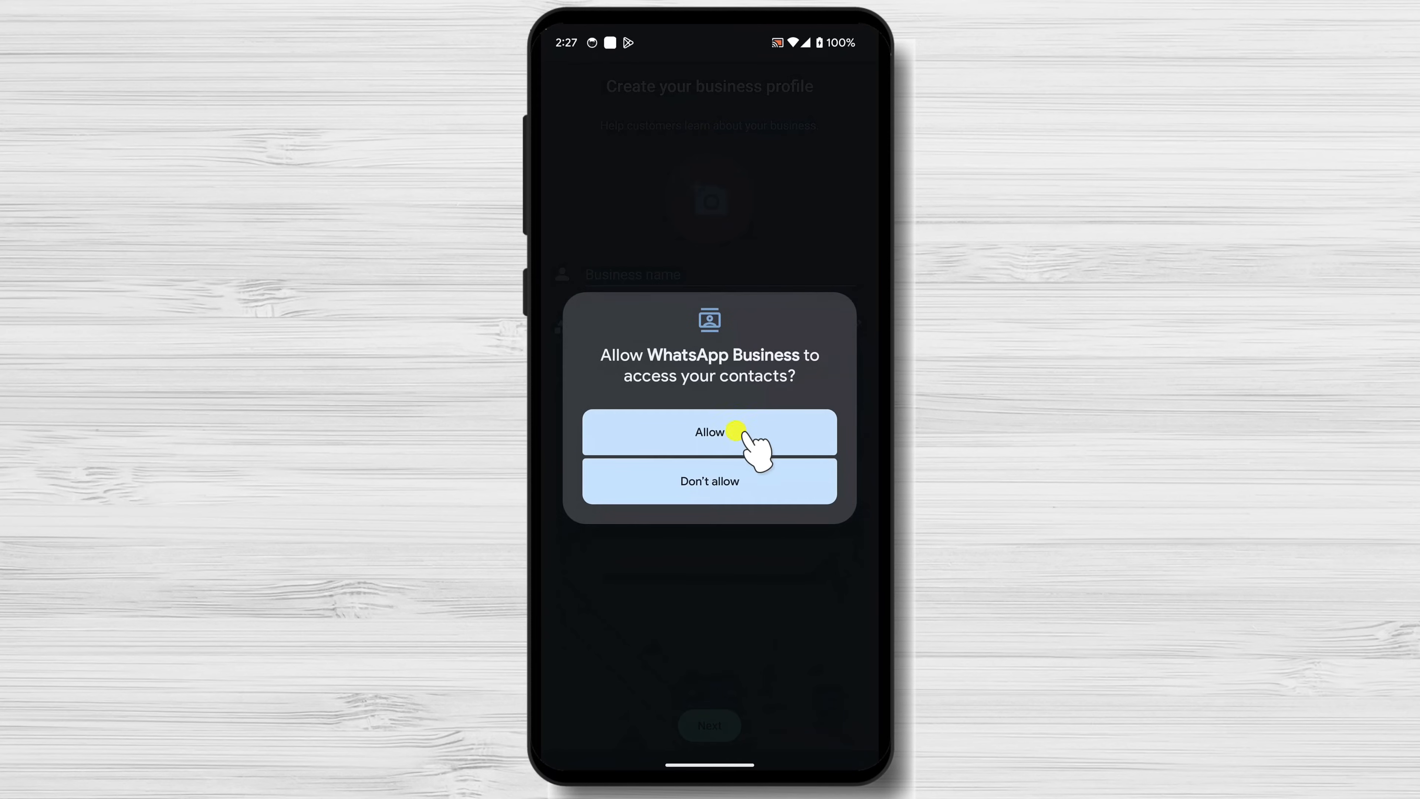
left_click(709, 431)
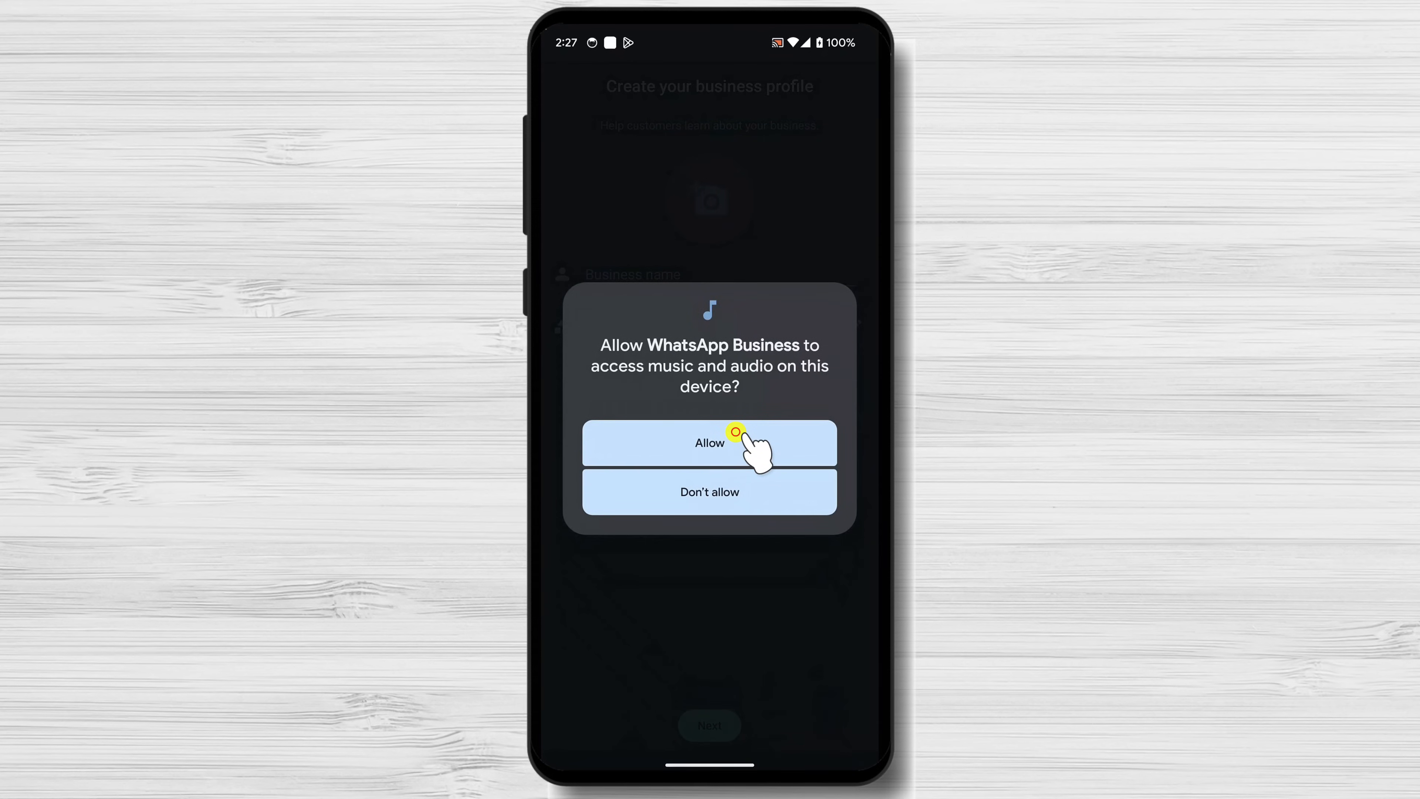
left_click(709, 443)
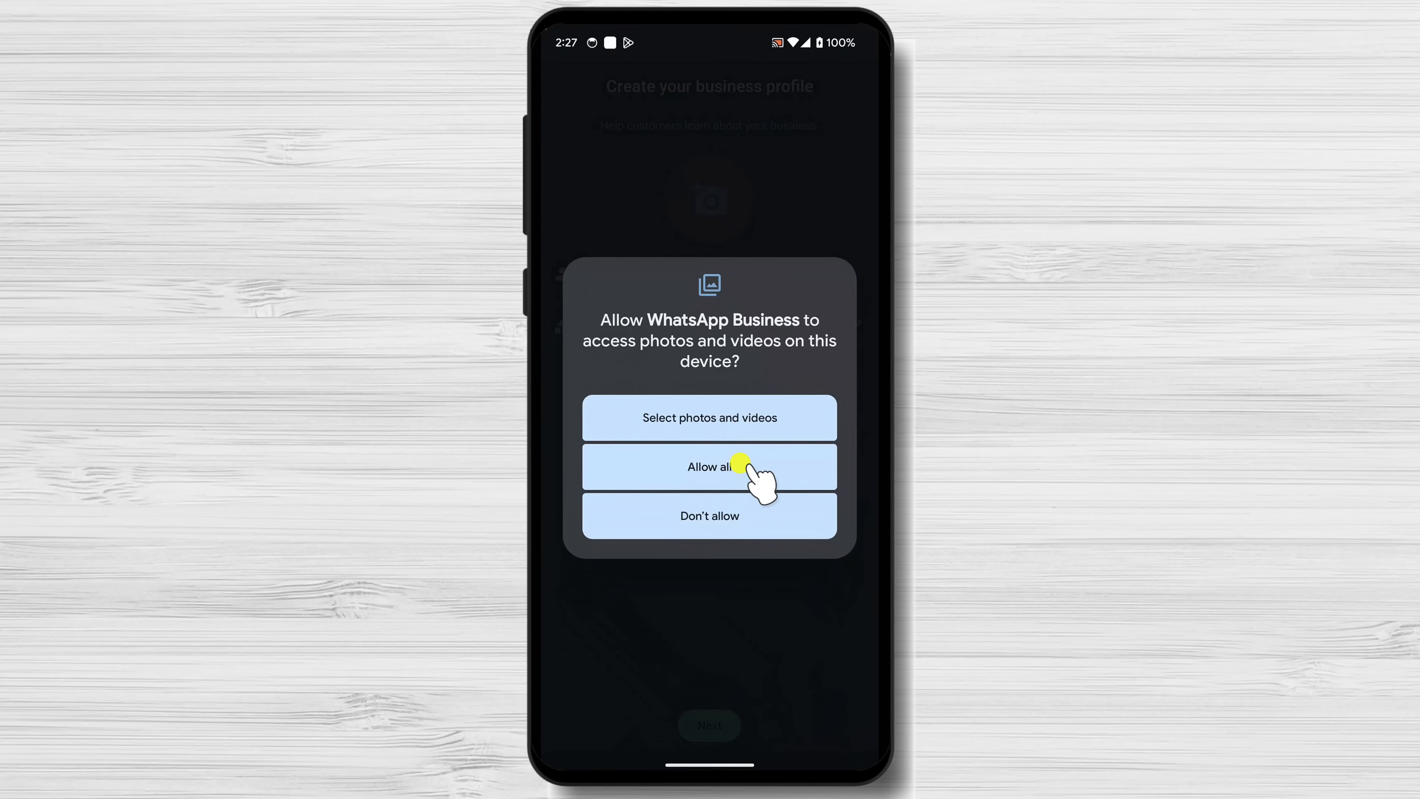
mouse_move(743, 476)
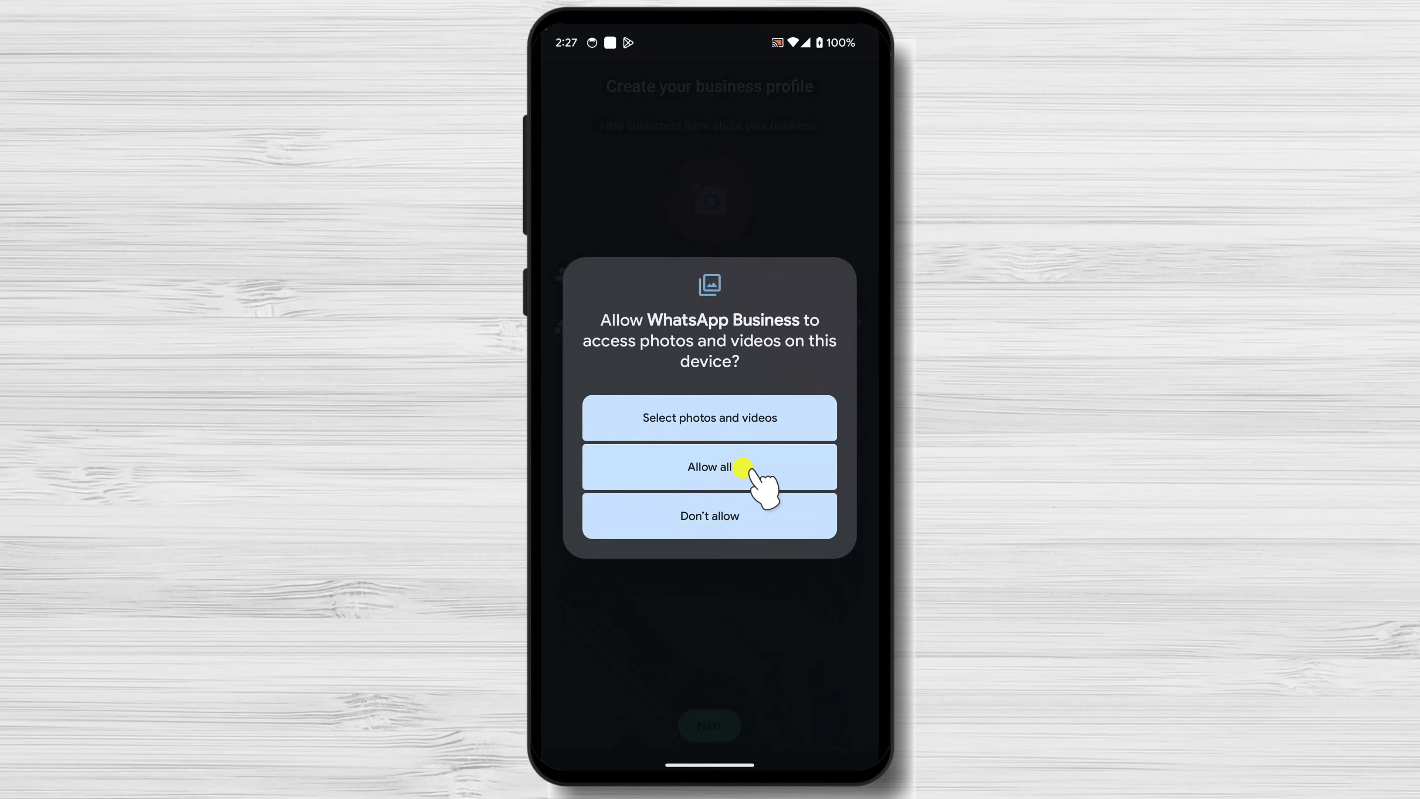
Allow access to all photos and videos and skip restoring from a Google Drive backup
left_click(709, 467)
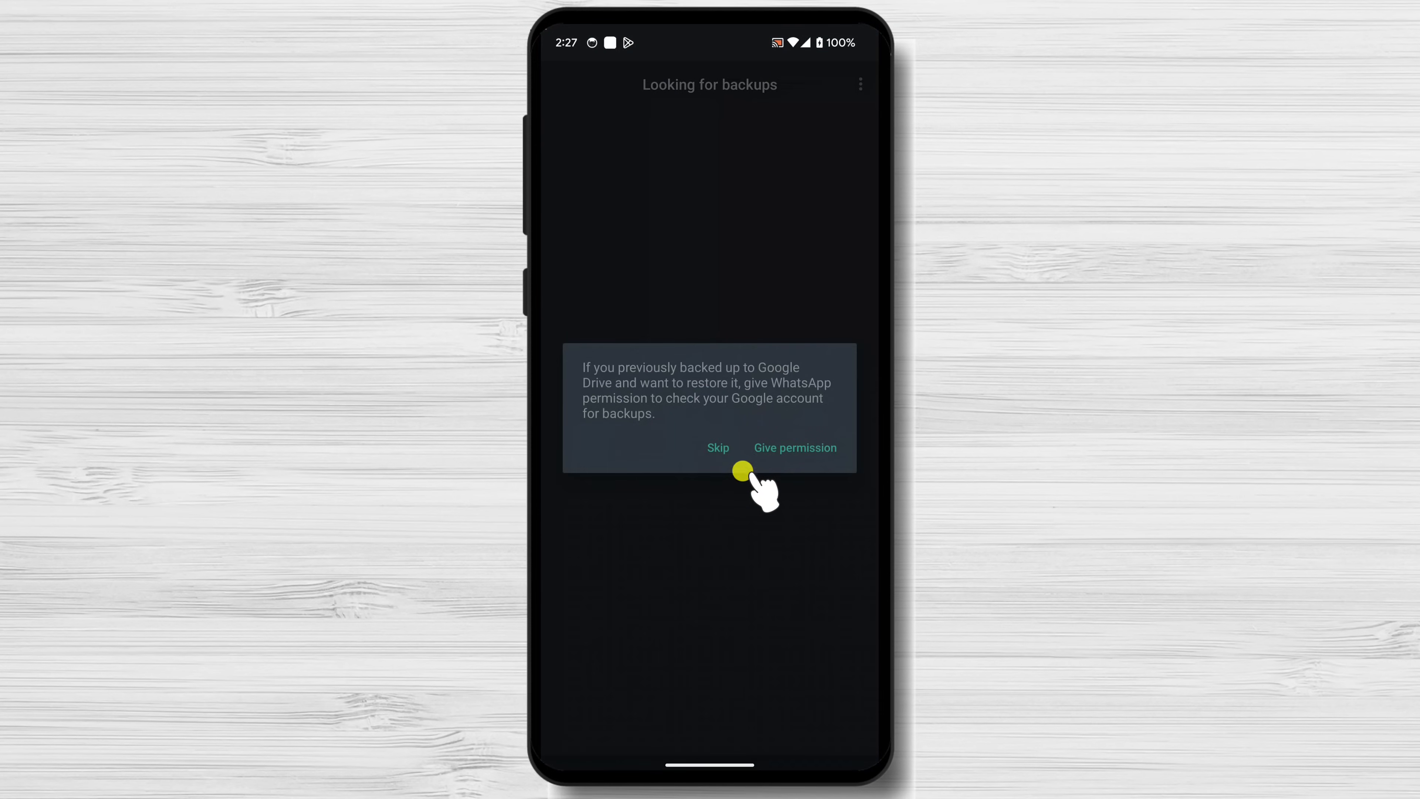
mouse_move(747, 475)
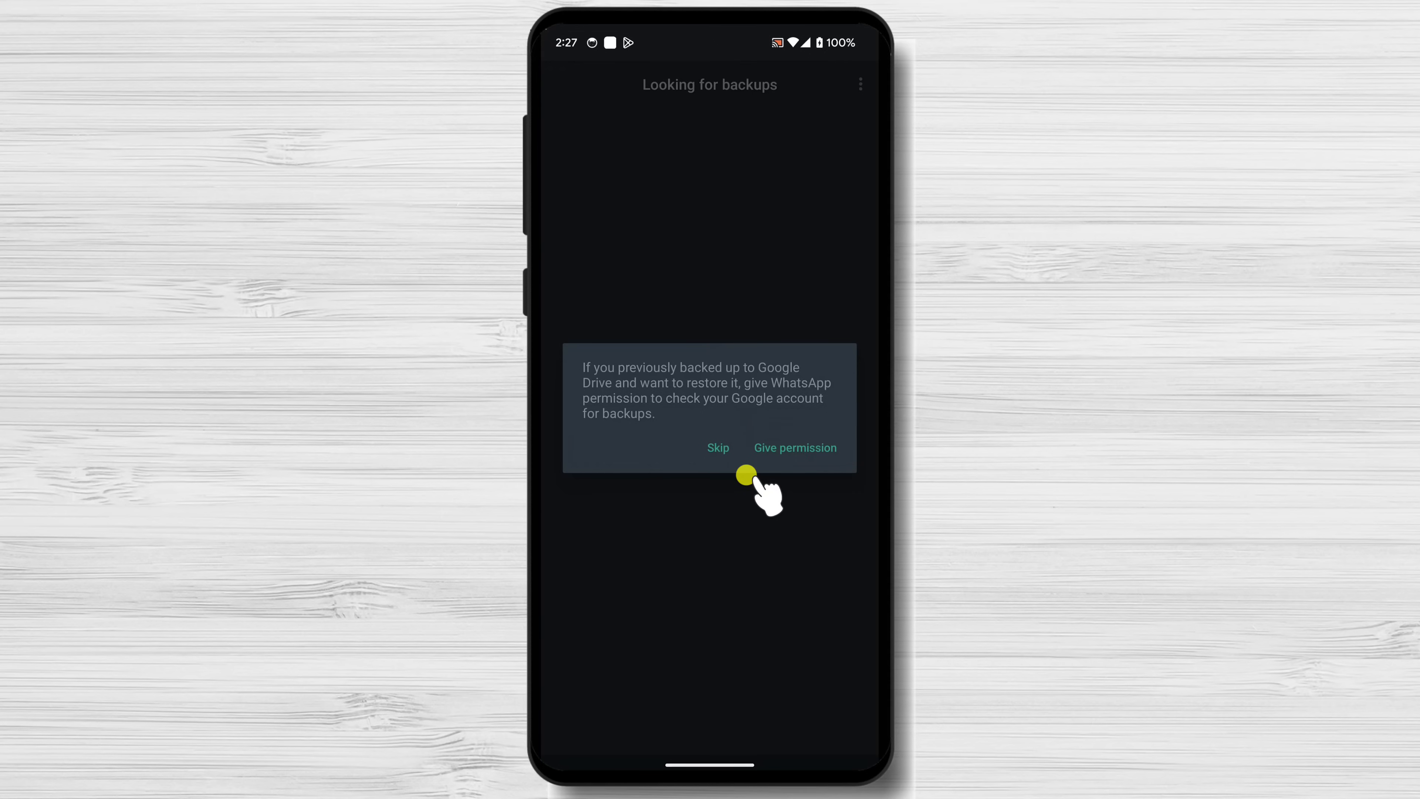
left_click(717, 448)
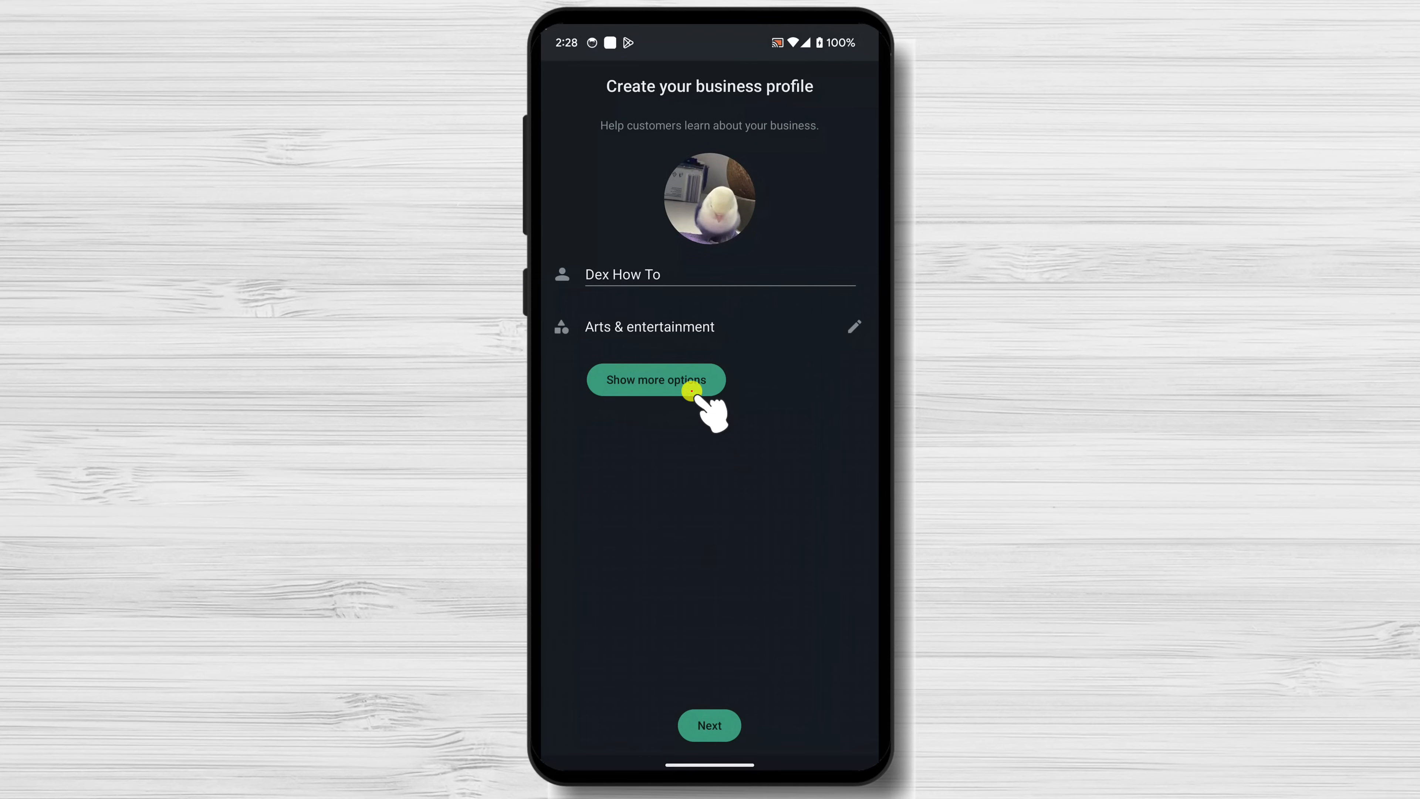
Reveal the description and address fields, then save the business profile and continue
left_click(654, 379)
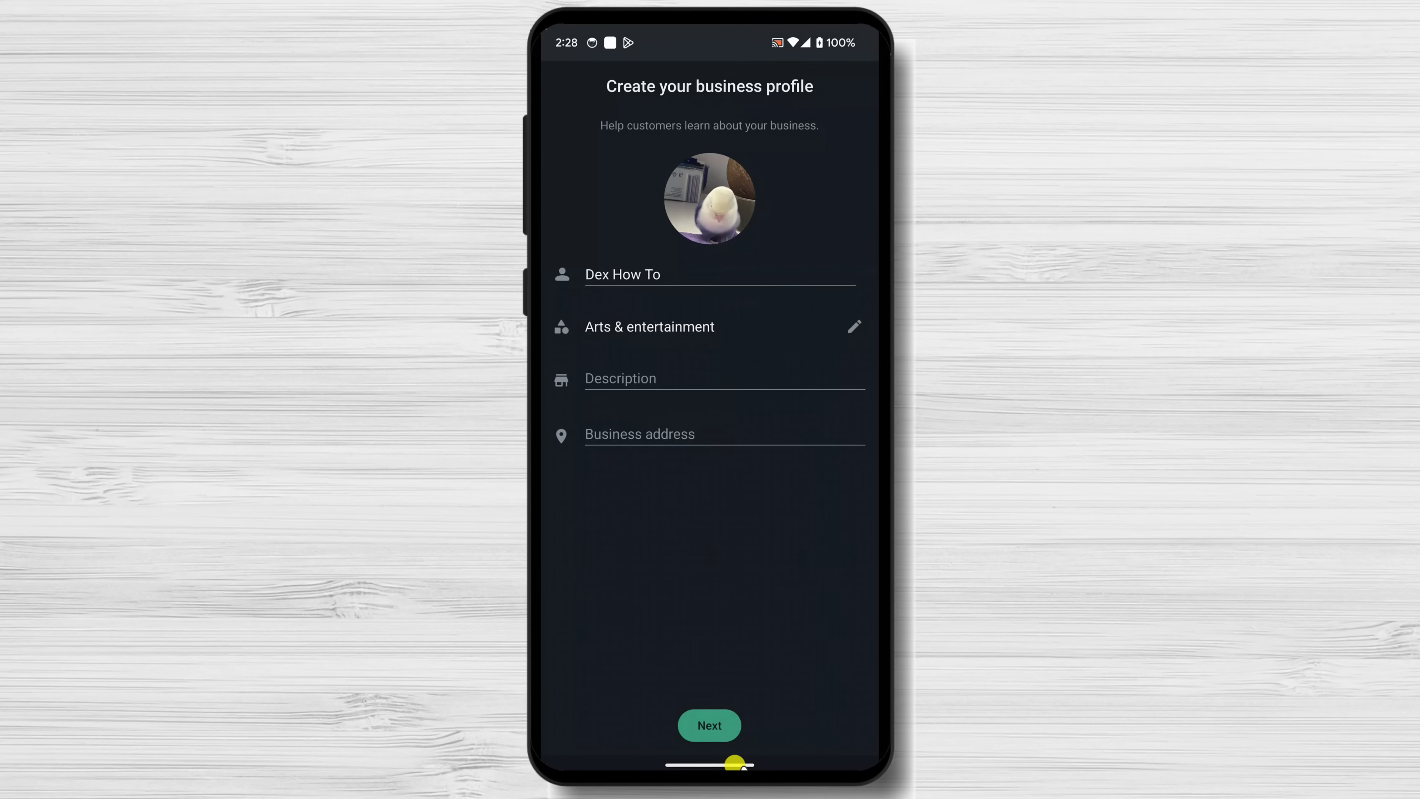
left_click(709, 725)
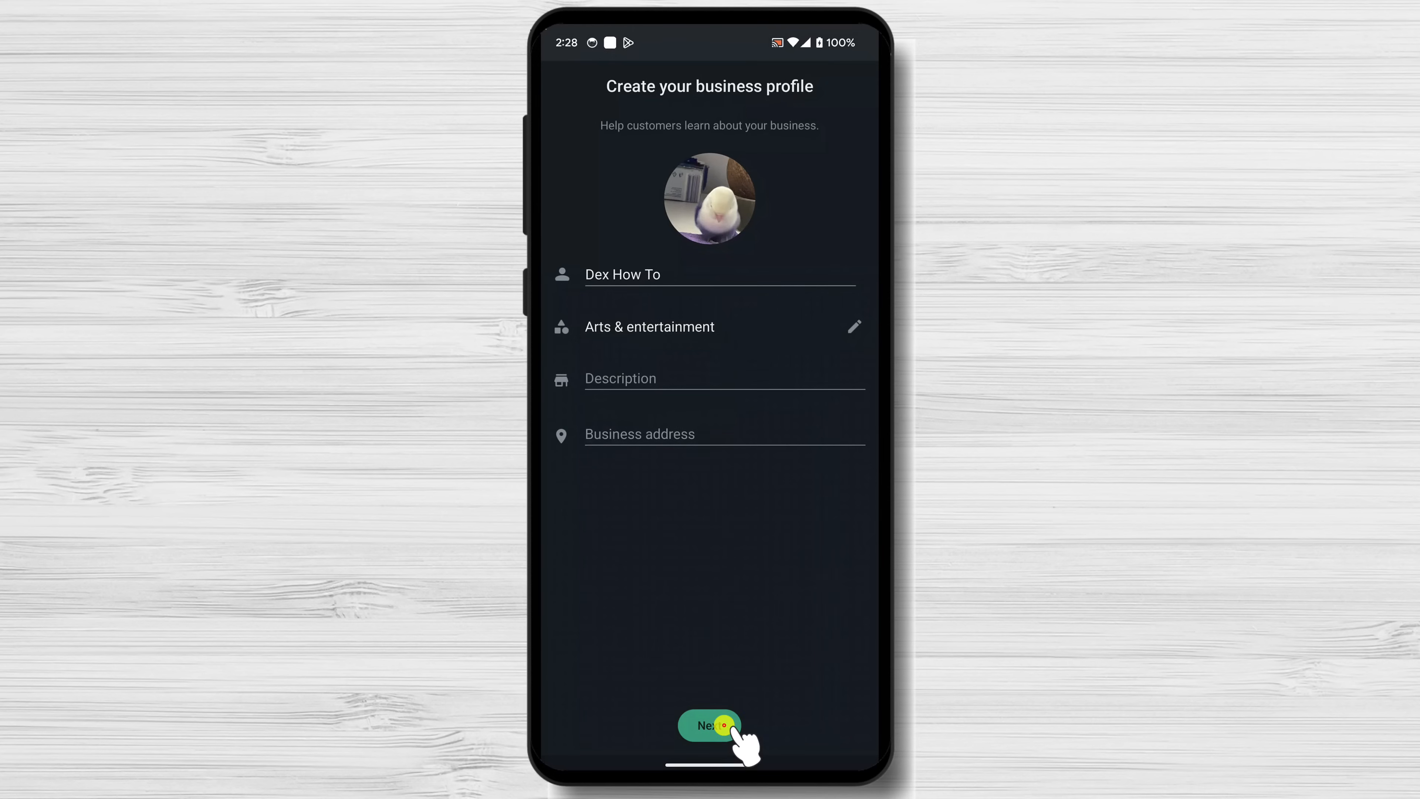
left_click(709, 725)
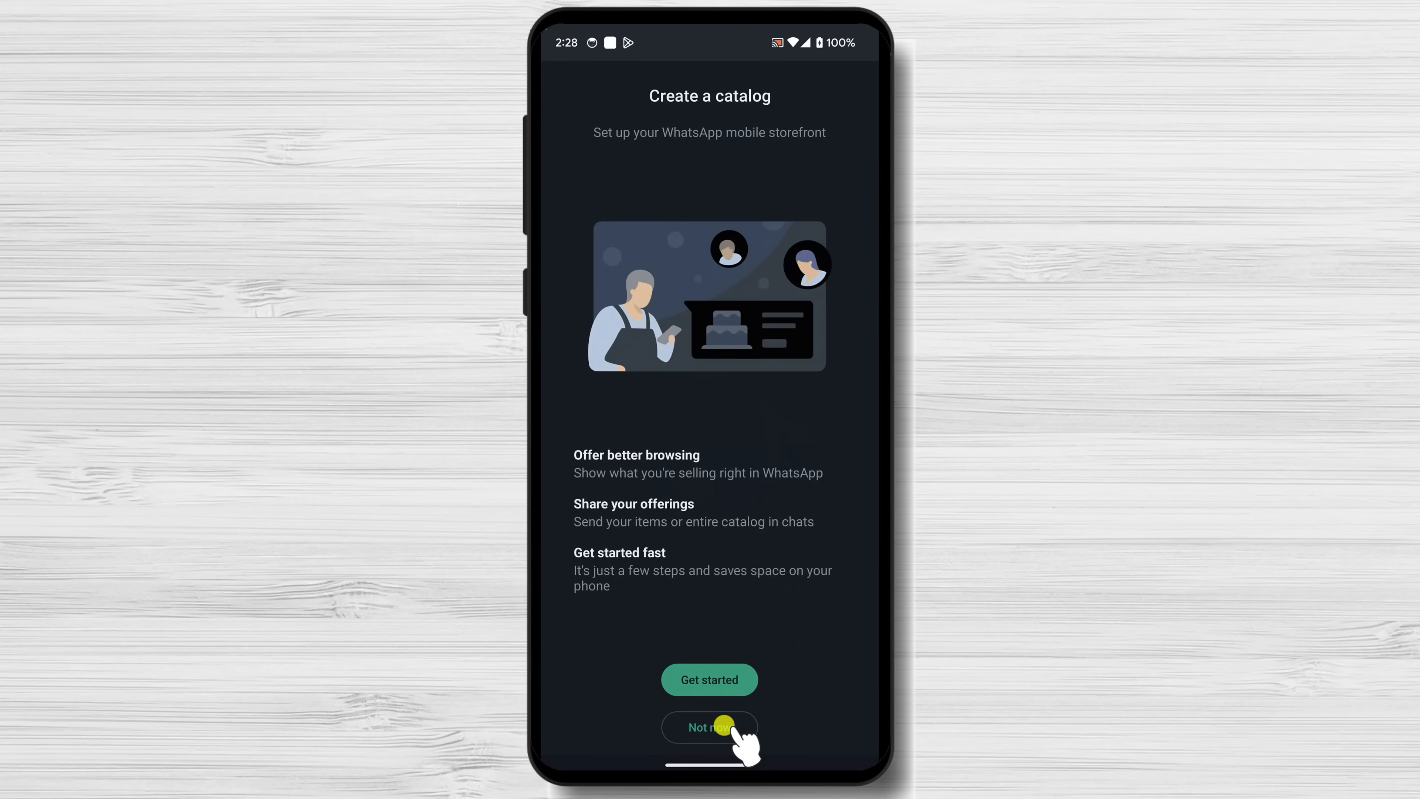
mouse_move(787, 589)
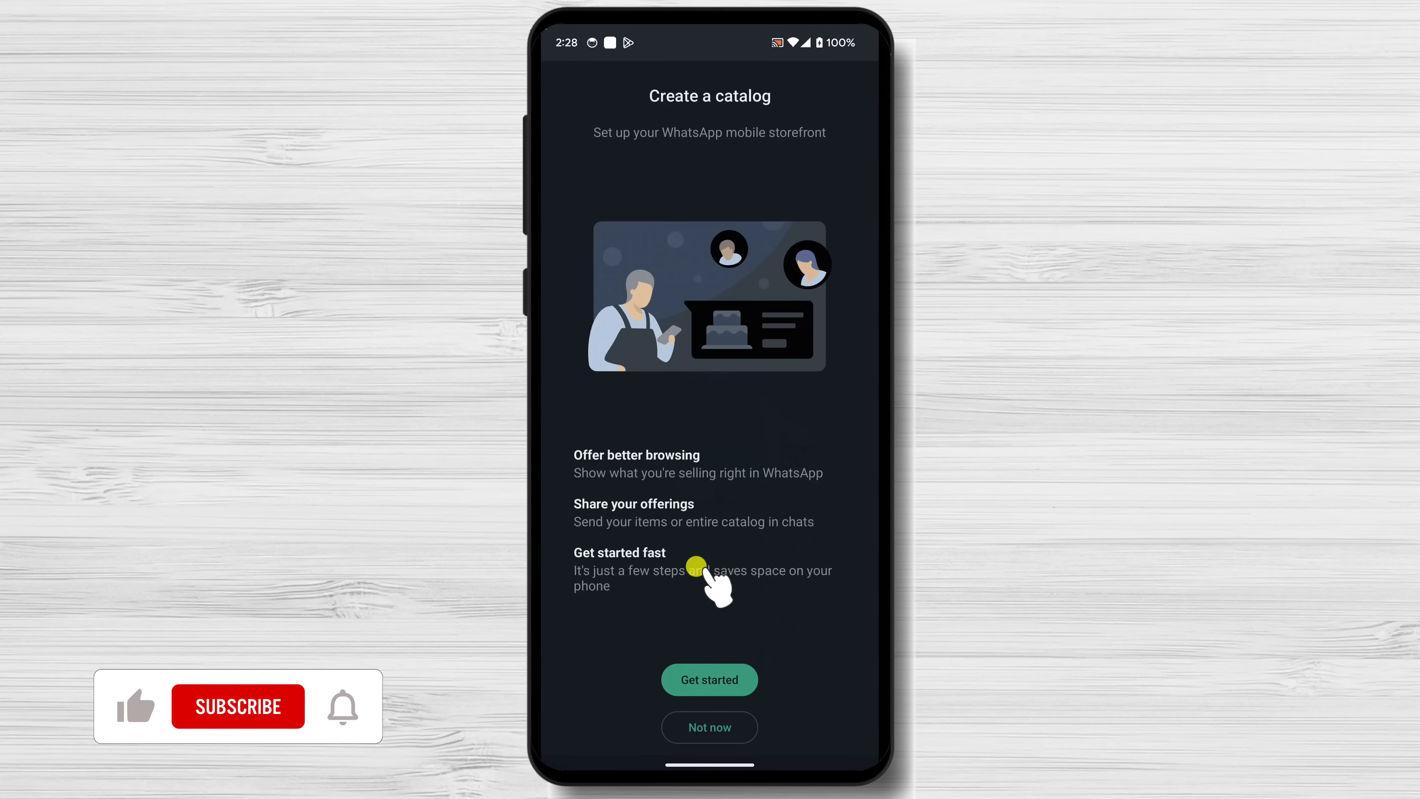
Choose Not now on catalog creation to reach the WhatsApp Business home screen
left_click(710, 728)
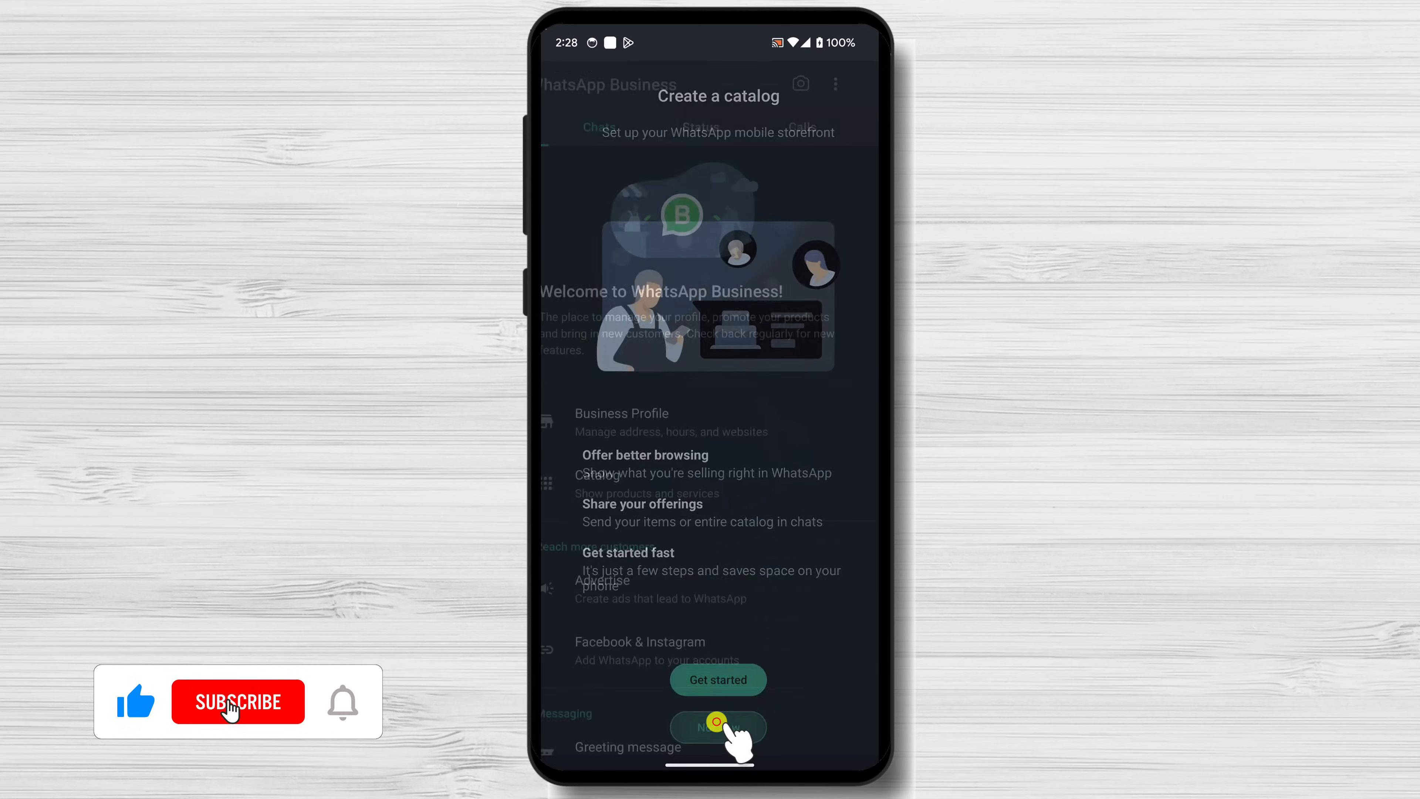
left_click(718, 727)
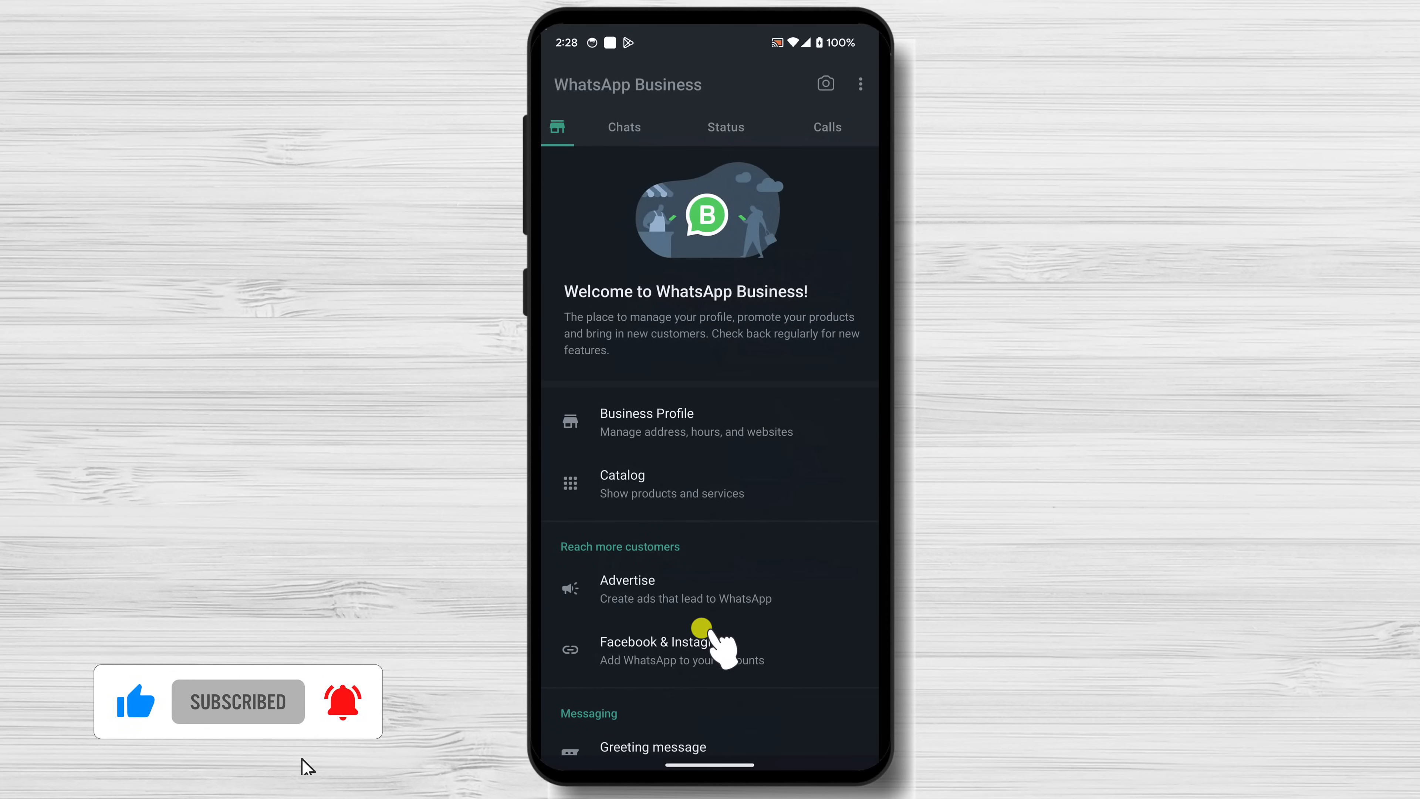